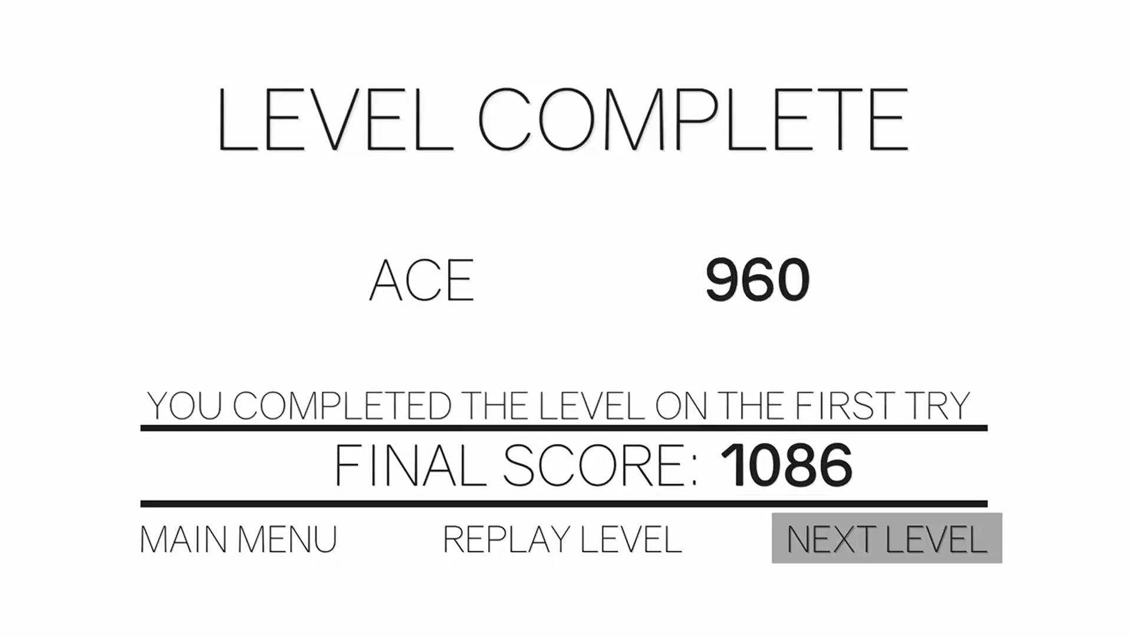
- Advance via NEXT LEVEL and play through to a Level Complete screen scoring 906
{"action": "left_click", "coordinate": [886, 538]}
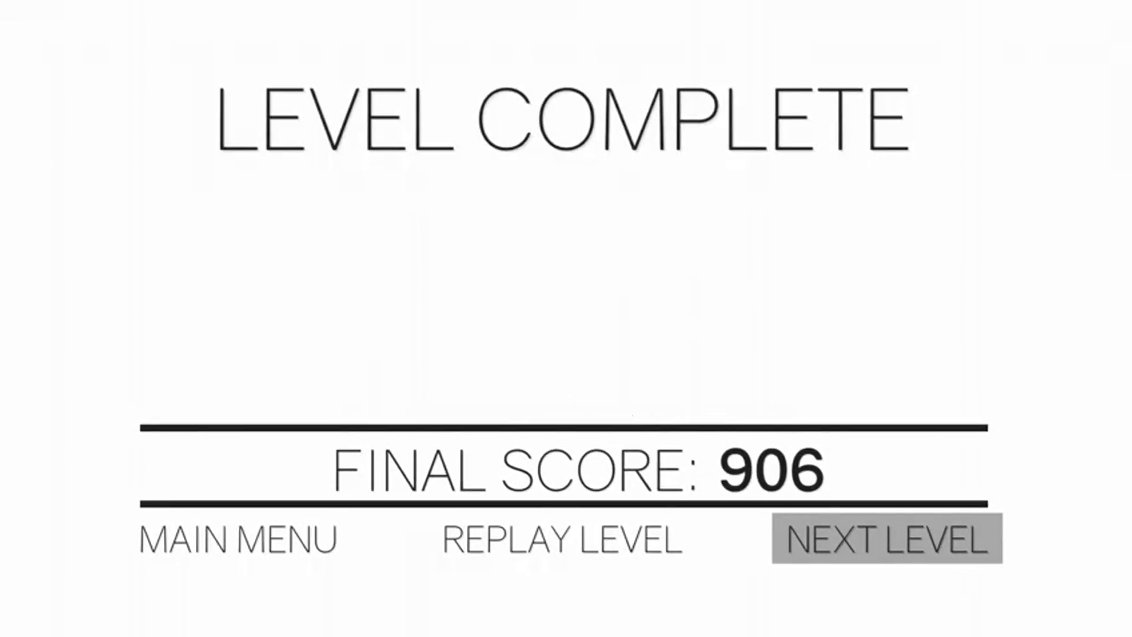
- Start the next level and clear it, reaching a completion screen tallying 1036 with a 500 Done bonus
{"action": "left_click", "coordinate": [886, 540]}
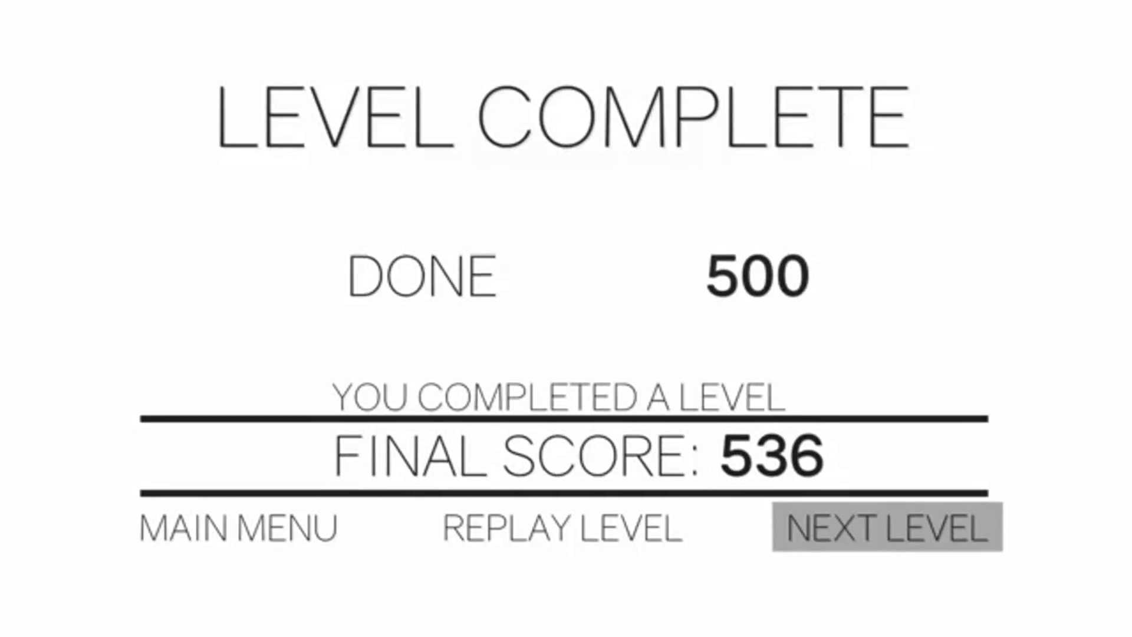
{"action": "left_click", "coordinate": [888, 527]}
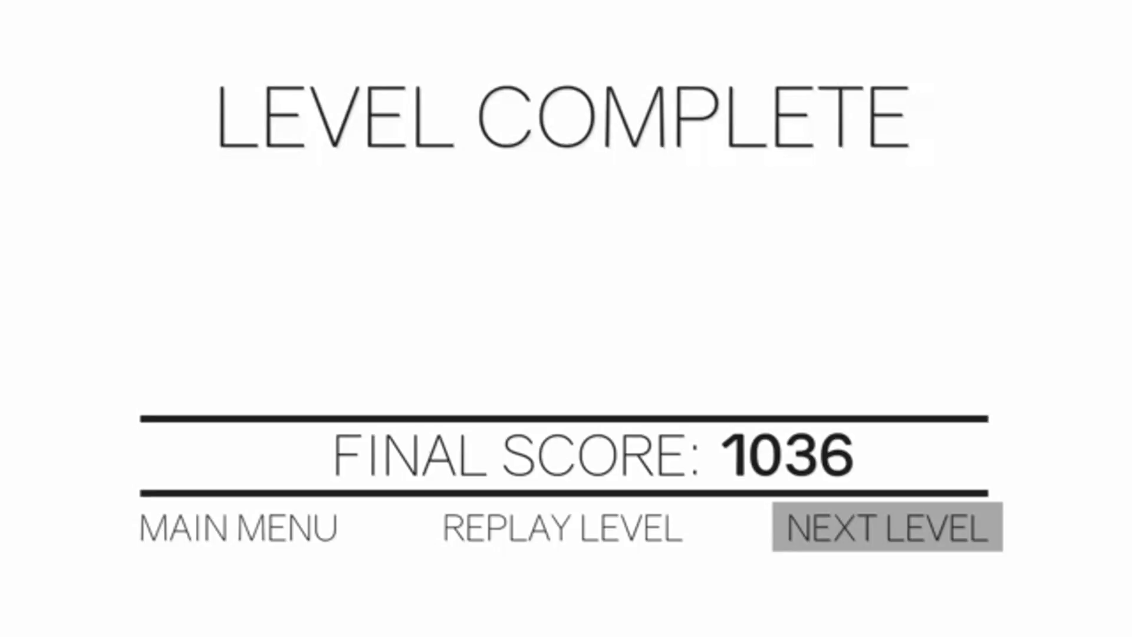
- Continue through two more levels, clearing them with final scores of 1184 and 946
{"action": "left_click", "coordinate": [891, 526]}
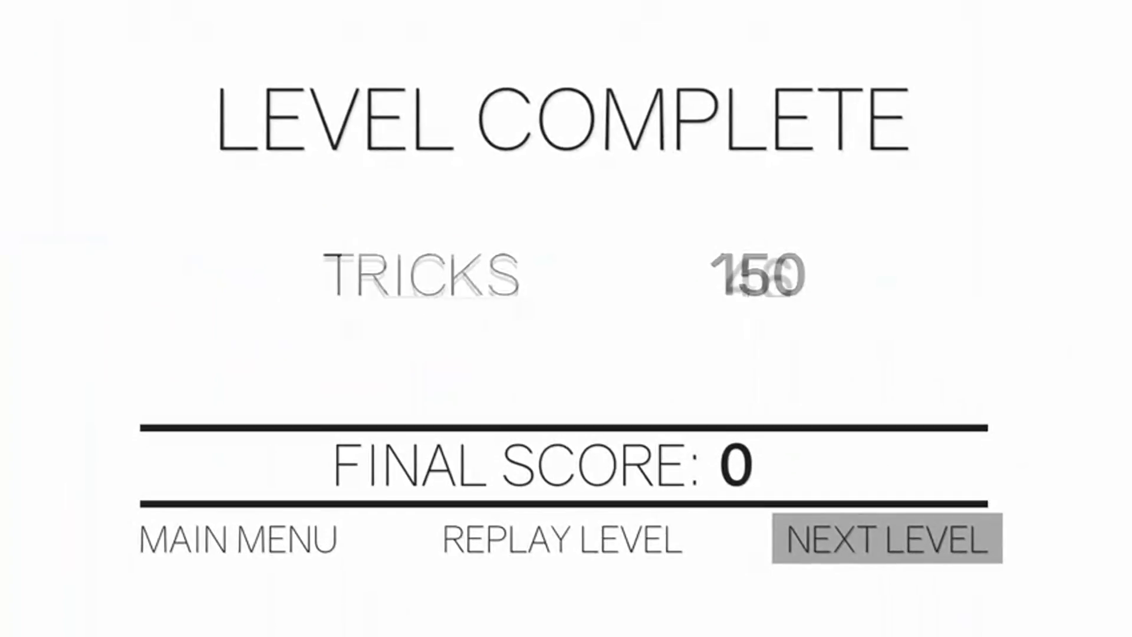
{"action": "left_click", "coordinate": [885, 540]}
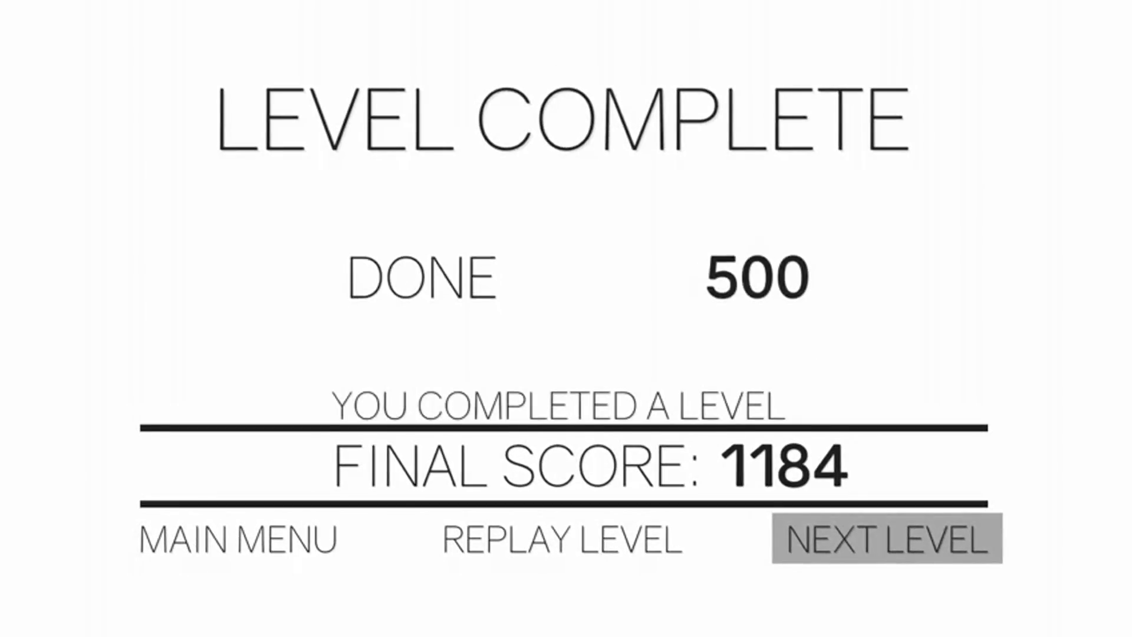
{"action": "left_click", "coordinate": [886, 540]}
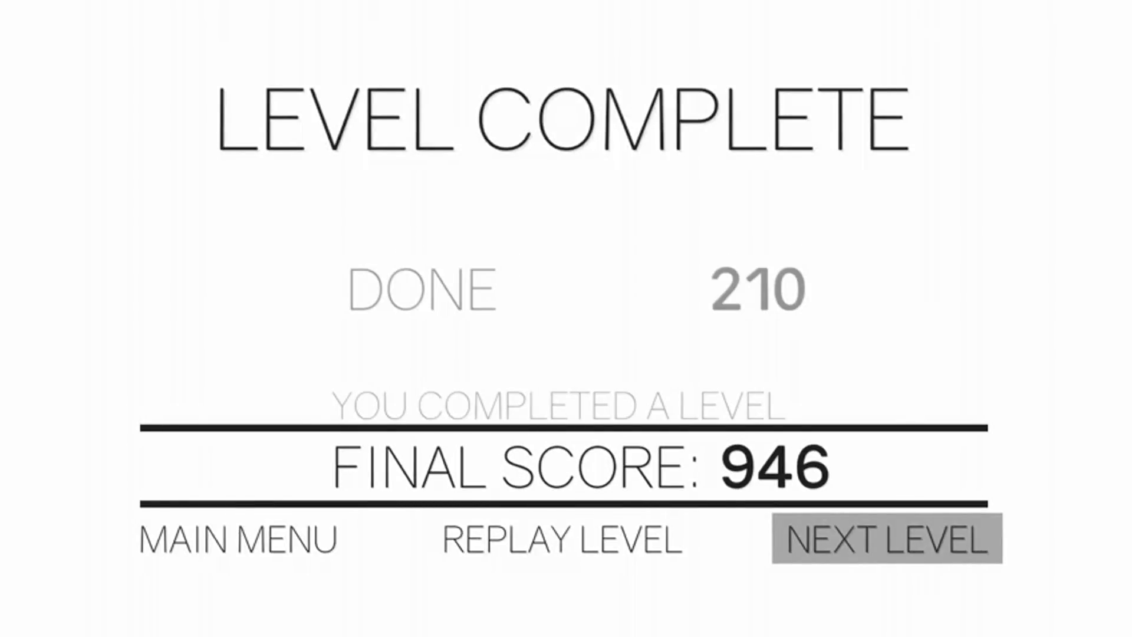
- Clear the level with an ACE rating scoring 3227, then load level 6:8
{"action": "left_click", "coordinate": [890, 539]}
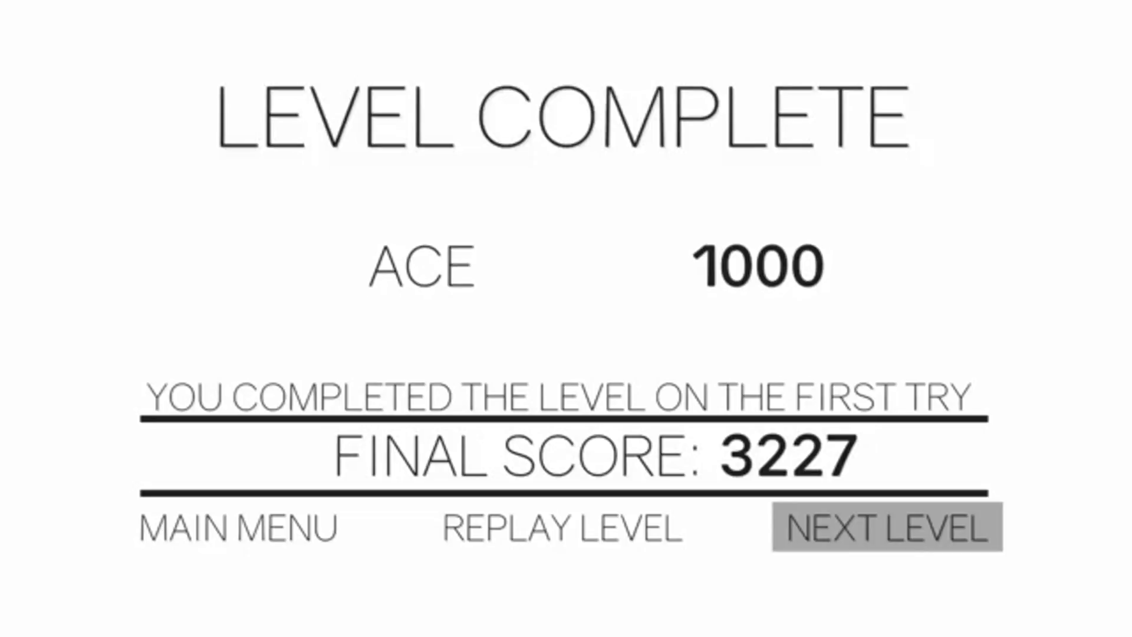
{"action": "left_click", "coordinate": [891, 525]}
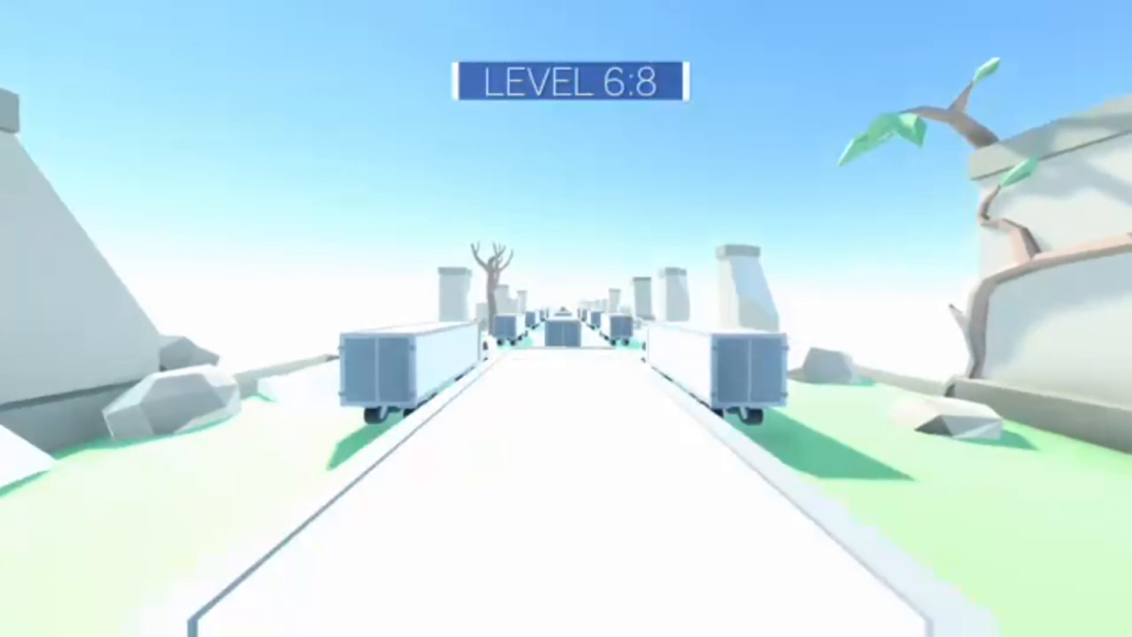